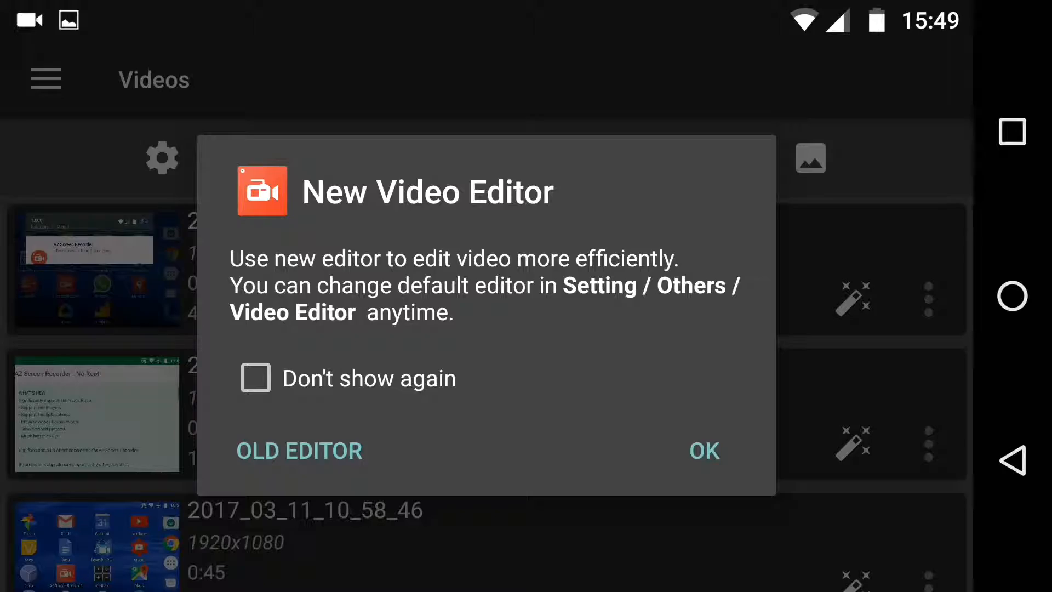
# Confirm the New Video Editor prompt, pick the recent project and accept the Rename Project dialog.
pyautogui.click(704, 450)
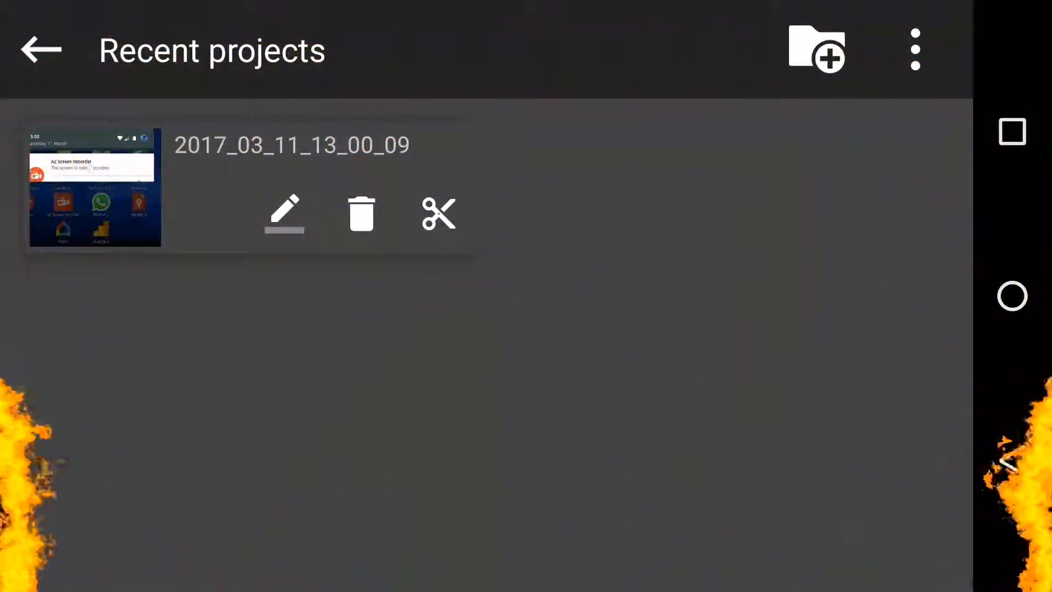
pyautogui.click(282, 214)
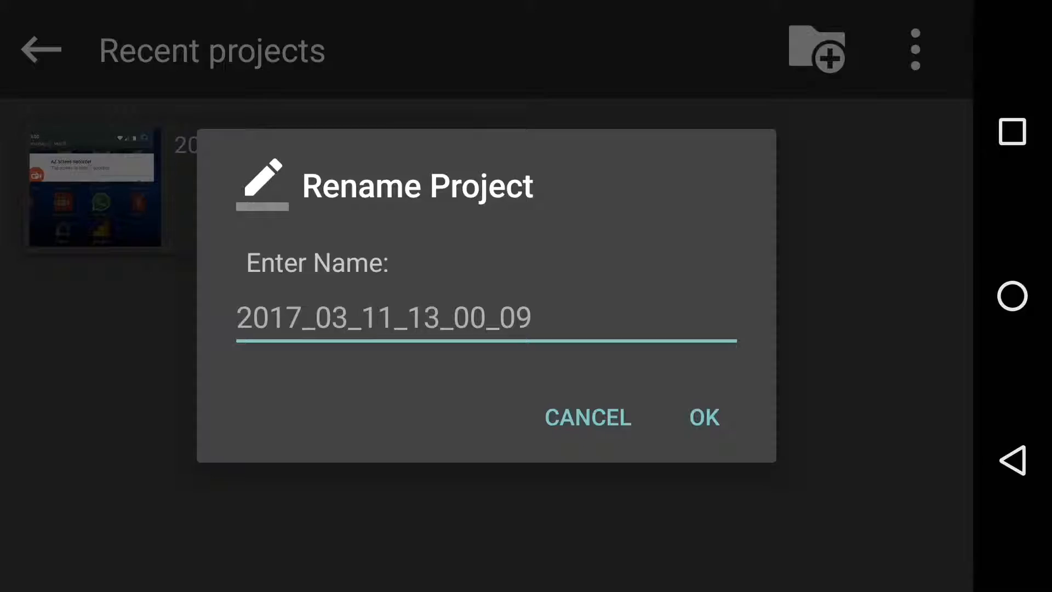
pyautogui.click(703, 417)
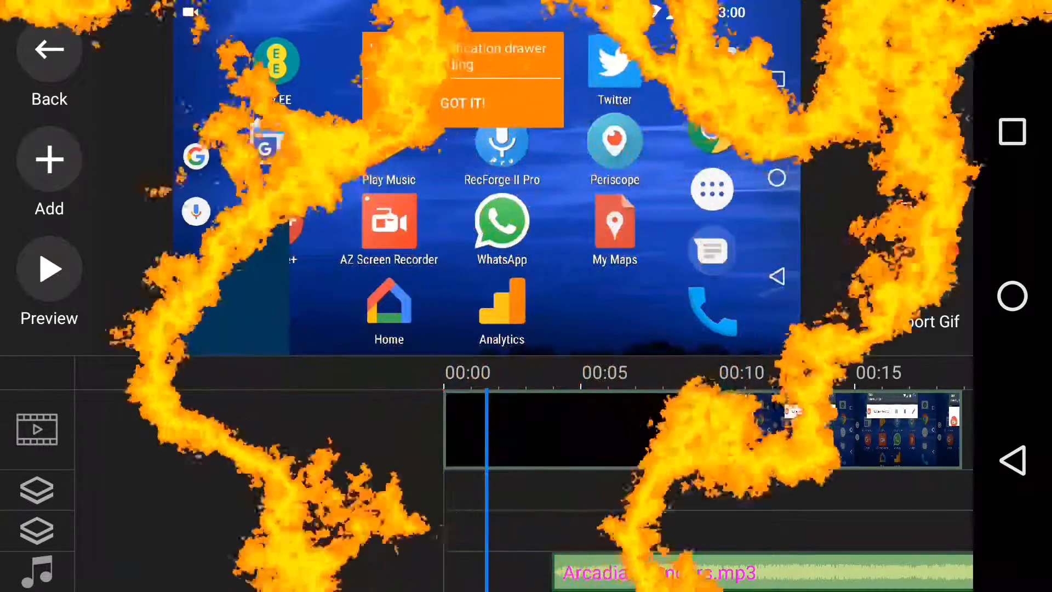
# Place a default 'Text here' overlay on its own track above the audio.
pyautogui.click(48, 159)
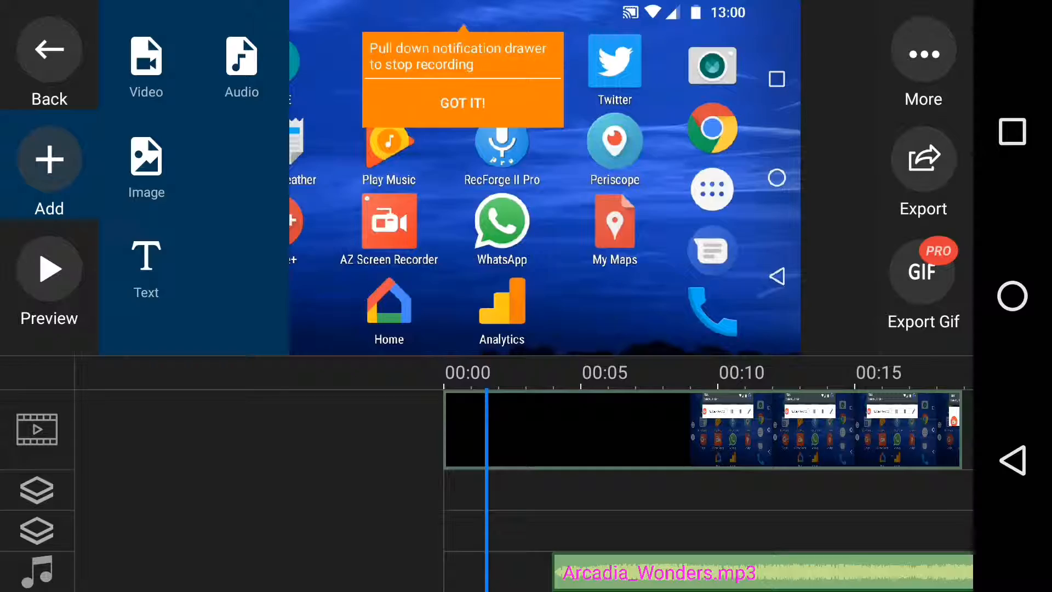
pyautogui.click(923, 60)
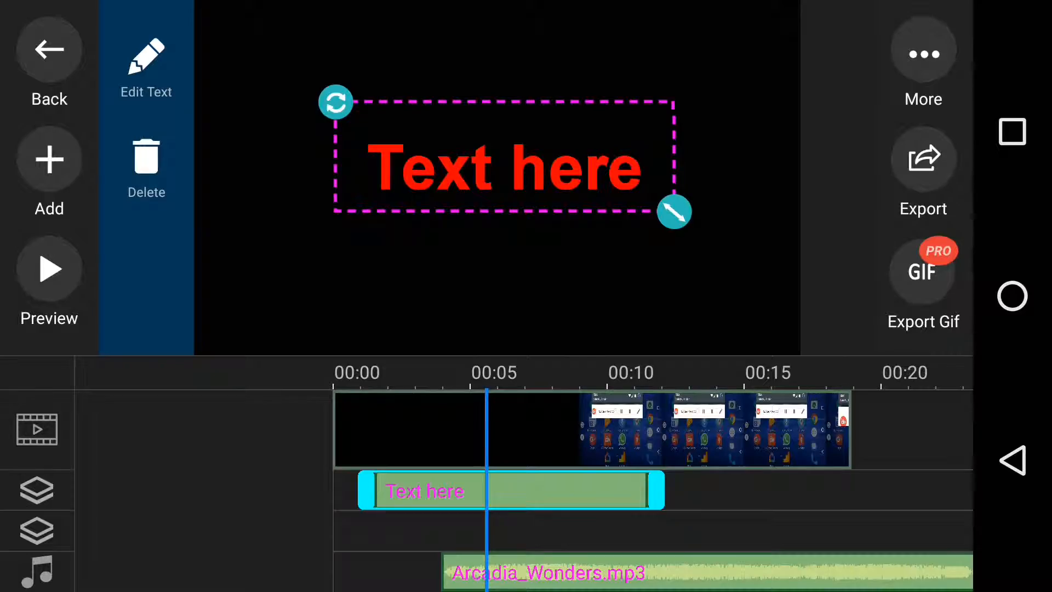
pyautogui.click(145, 67)
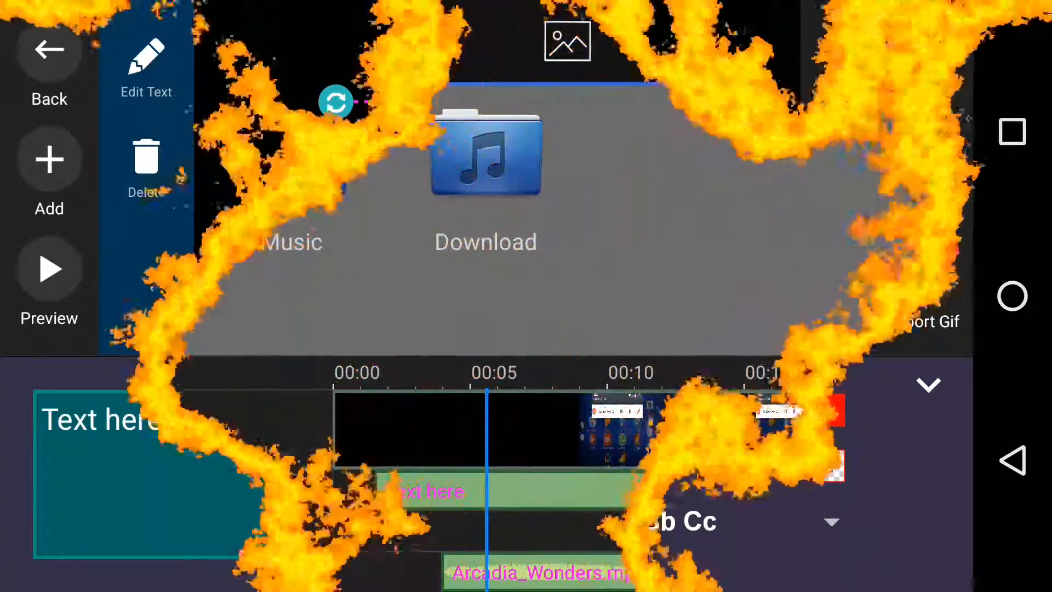
# Add a smiley from Stickers as an image layer and confirm with DONE.
pyautogui.click(728, 41)
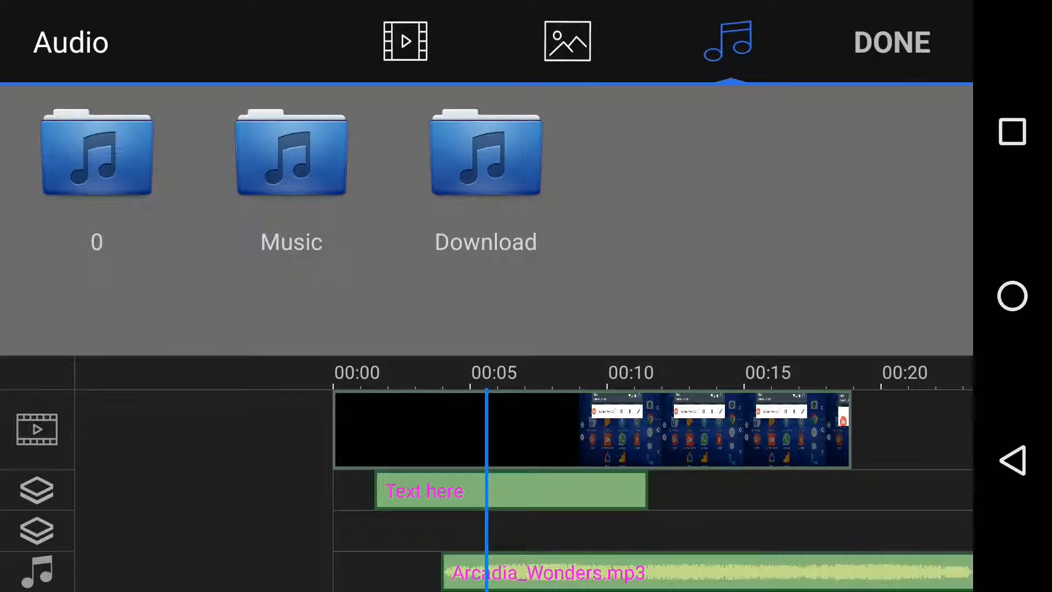
pyautogui.click(567, 40)
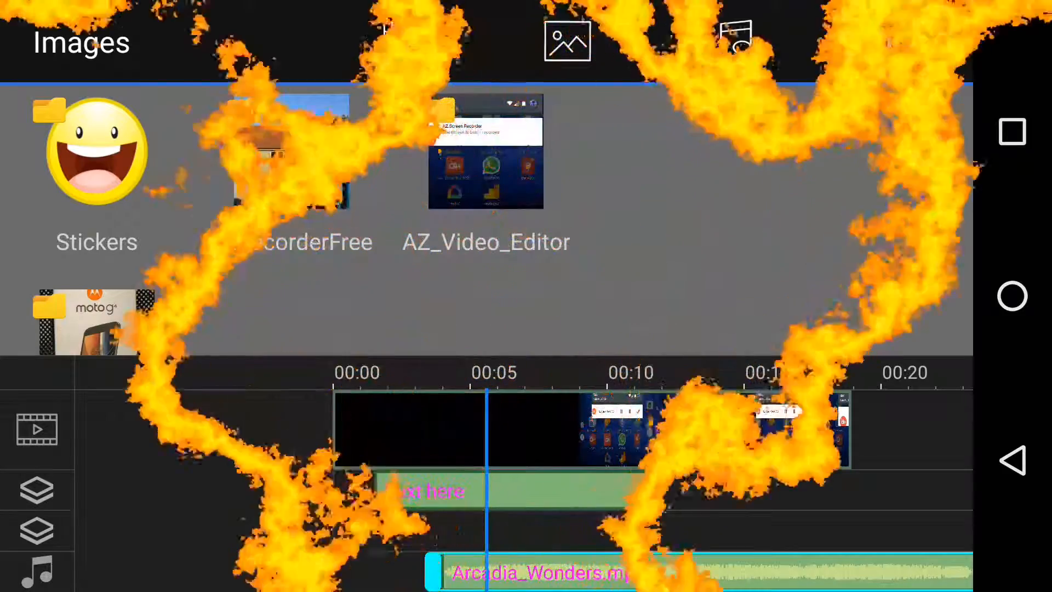
pyautogui.click(405, 40)
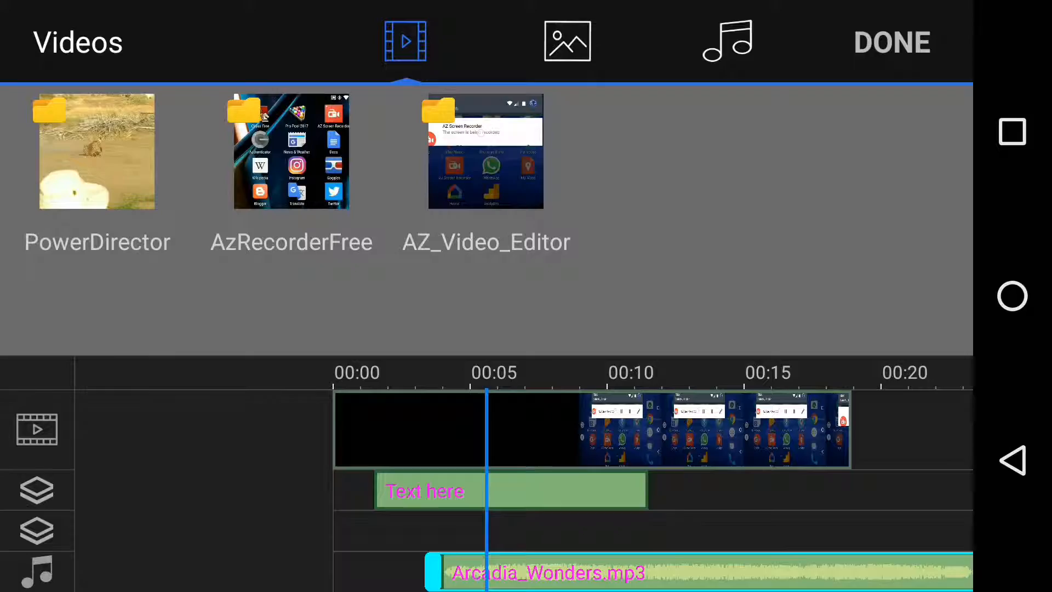
pyautogui.click(566, 42)
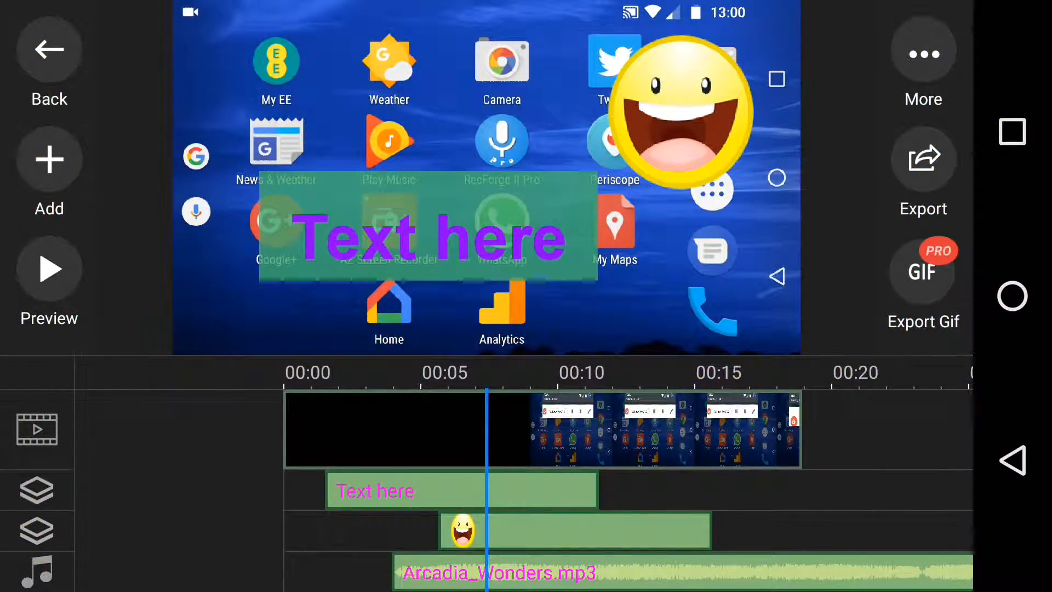
# Start exporting the four-track project with clip, text, sticker and Arcadia_Wonders.mp3.
pyautogui.click(922, 158)
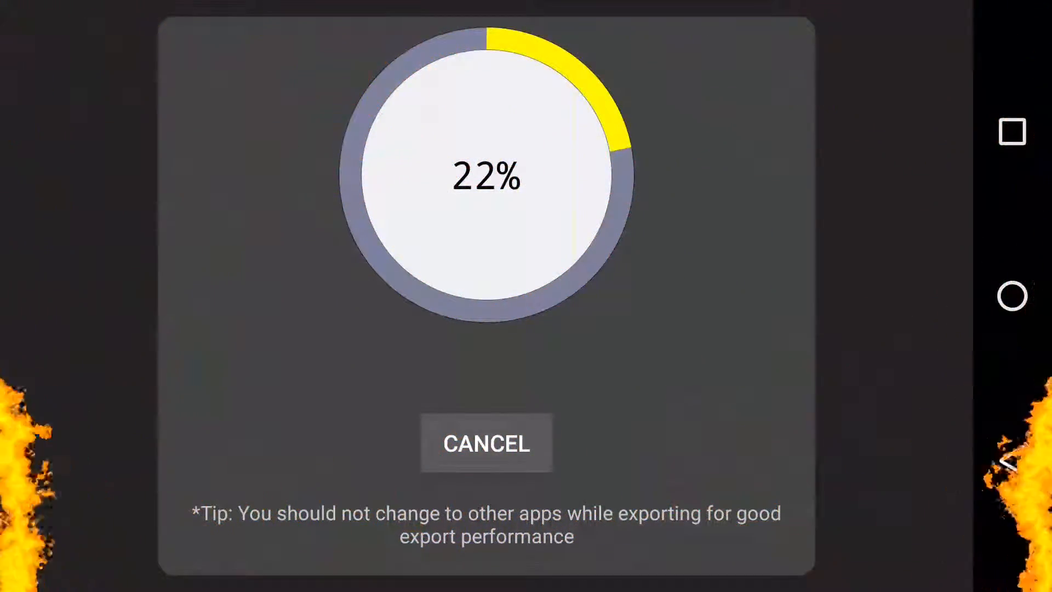